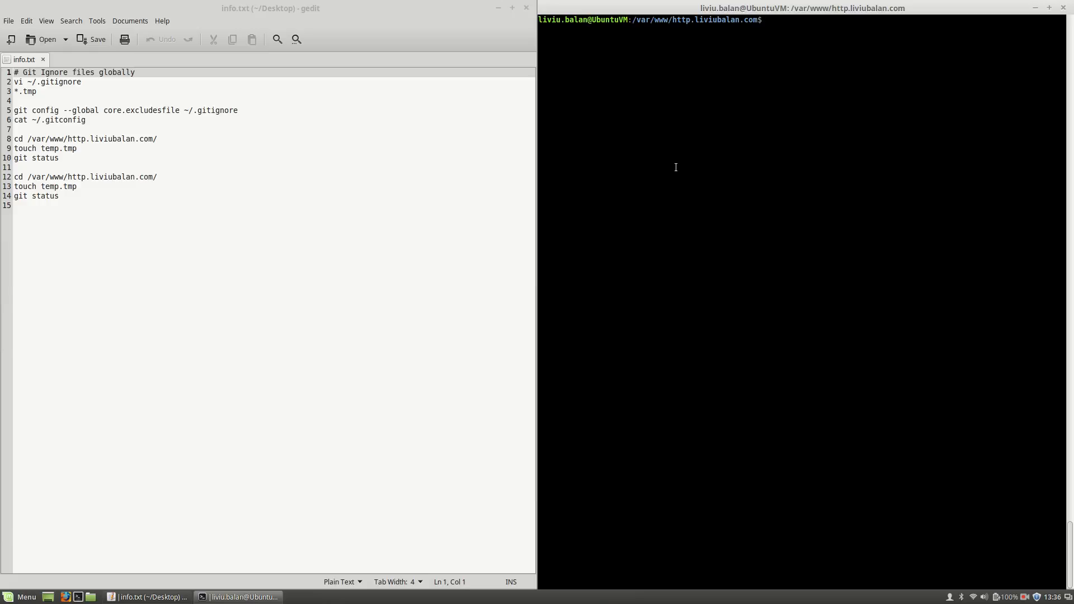
- List files in /var/www/http.liviubalan.com and check git status shows a clean master
{"action": "type", "text": "ls"}
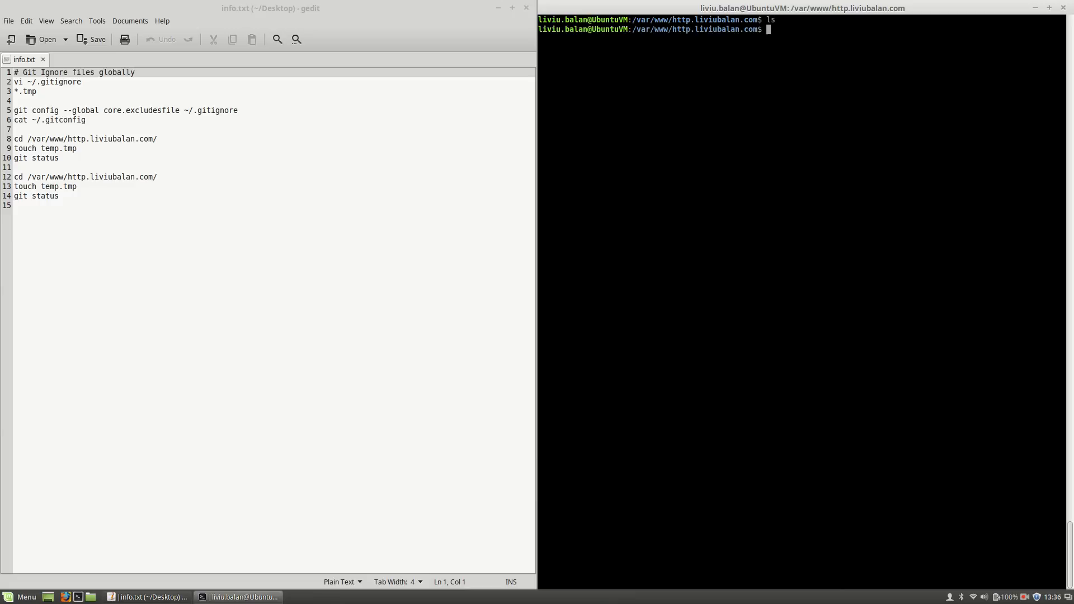
{"action": "type", "text": "git status"}
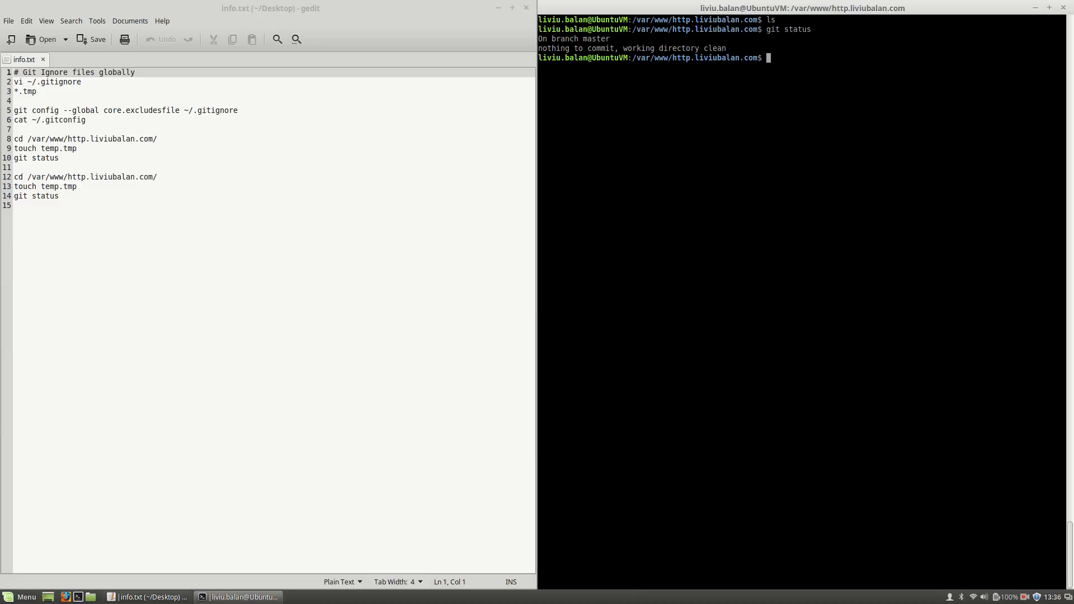
{"action": "type", "text": "fil"}
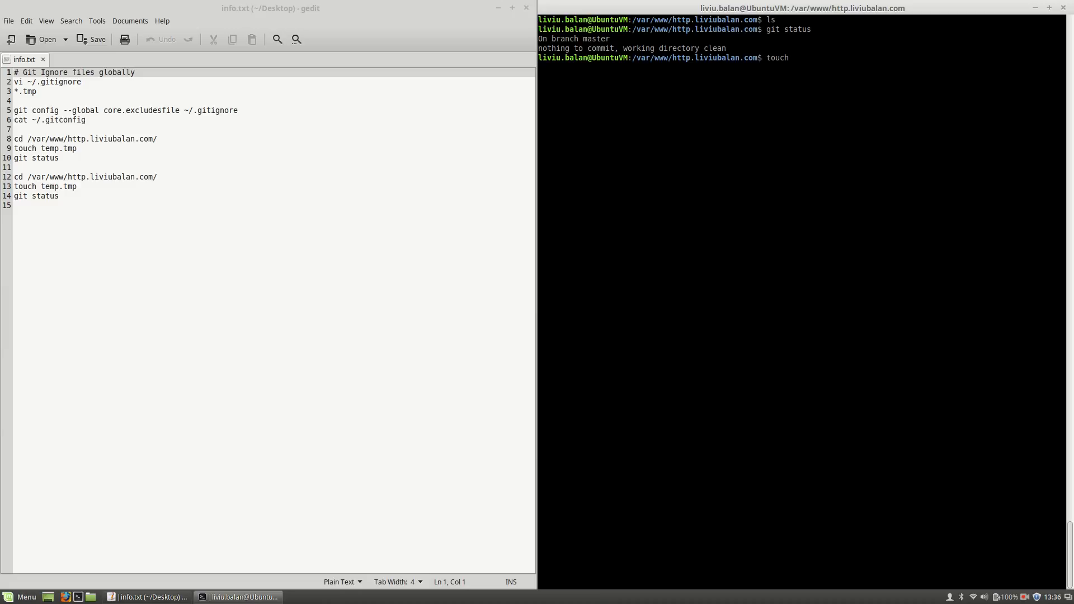
- Create an empty file-1.tmp and have git status list it as untracked
{"action": "type", "text": "file-1.t"}
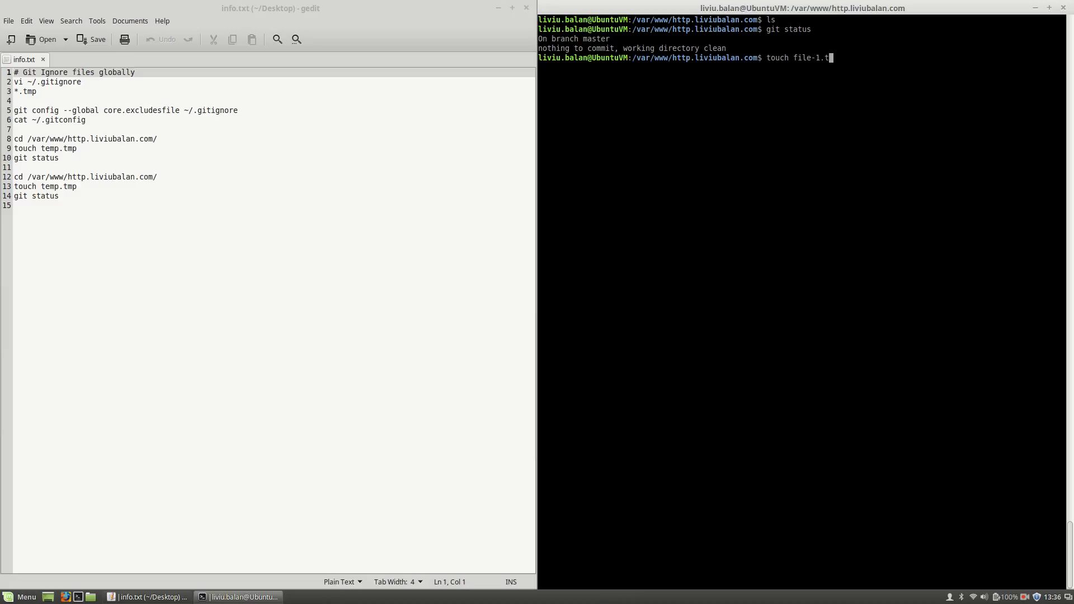
{"action": "key", "text": "Return"}
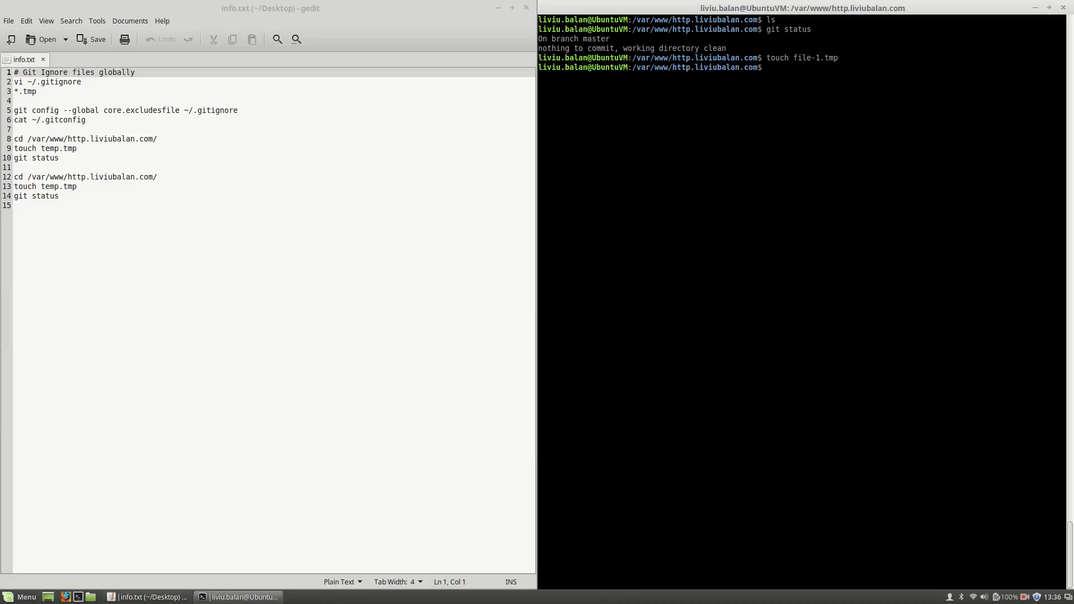
{"action": "key", "text": "Return"}
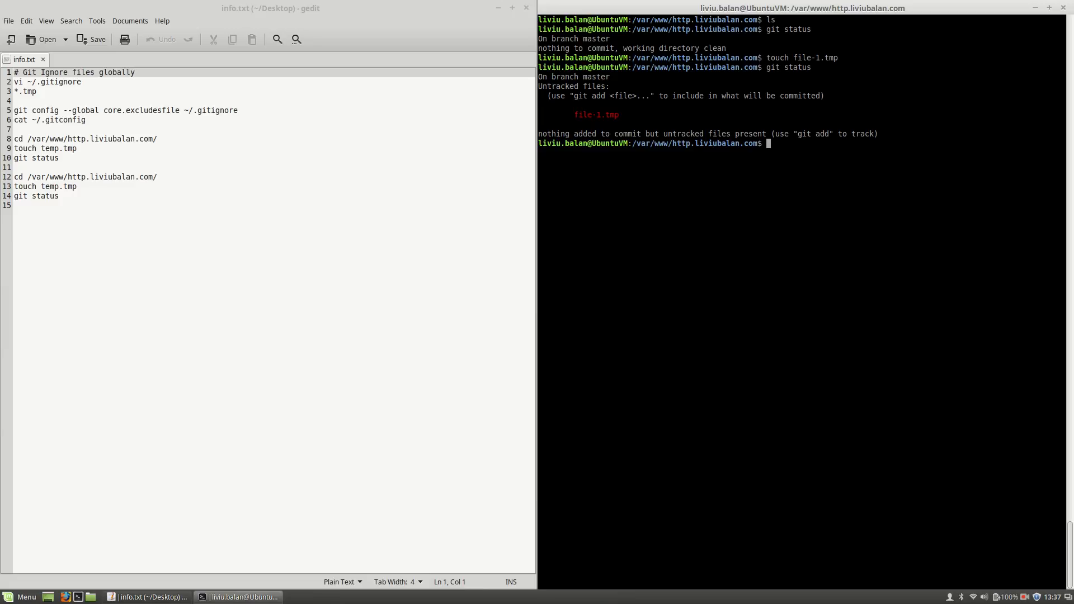
- Write a local .gitignore containing *.tmp with vi, hiding file-1.tmp from git status
{"action": "type", "text": "vi .git"}
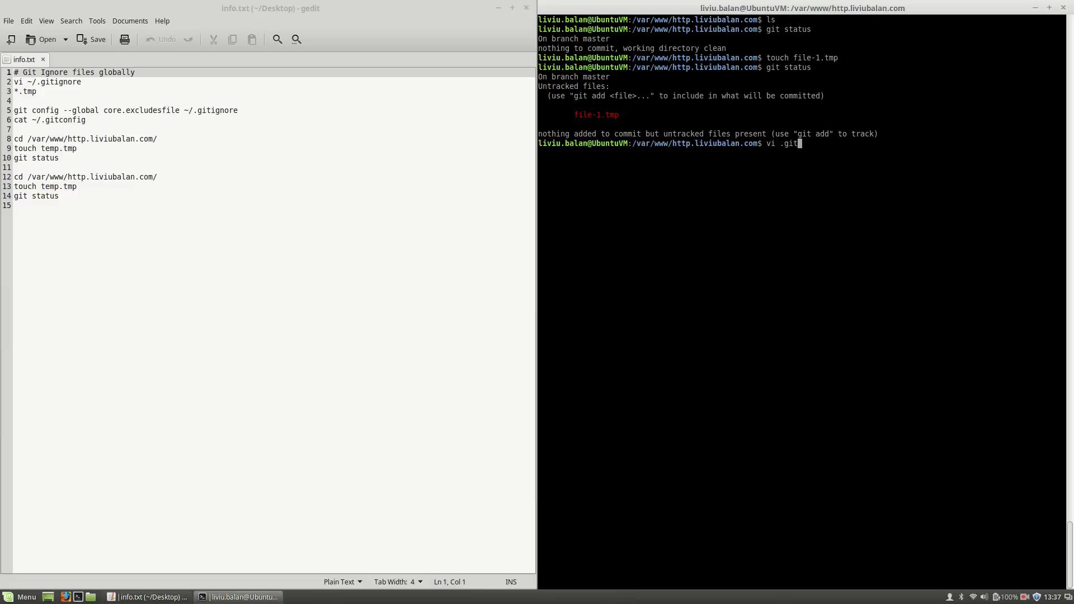
{"action": "type", "text": "ignore"}
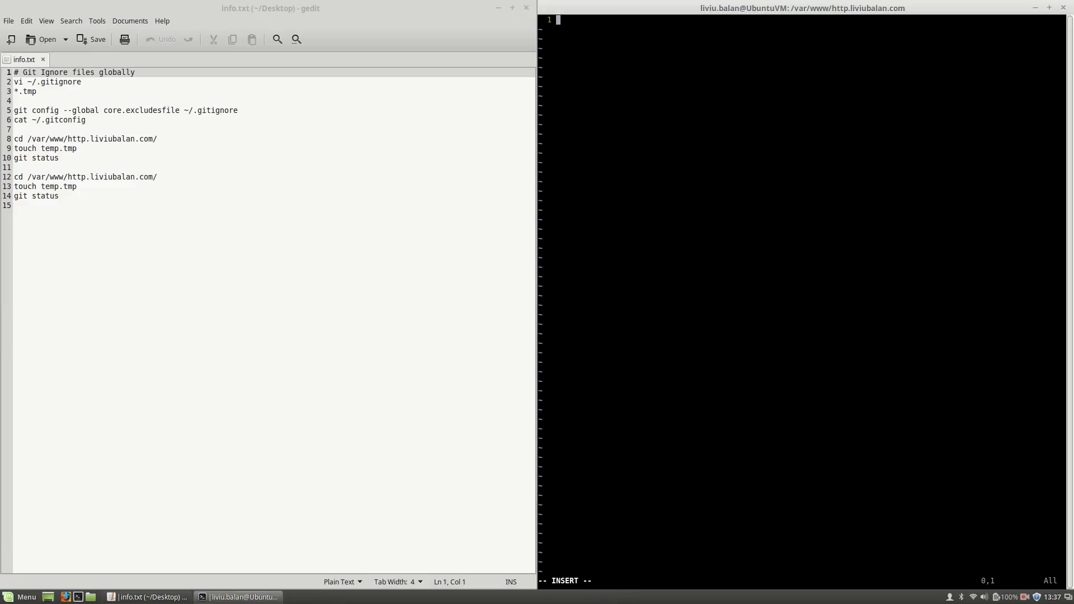
{"action": "type", "text": "*."}
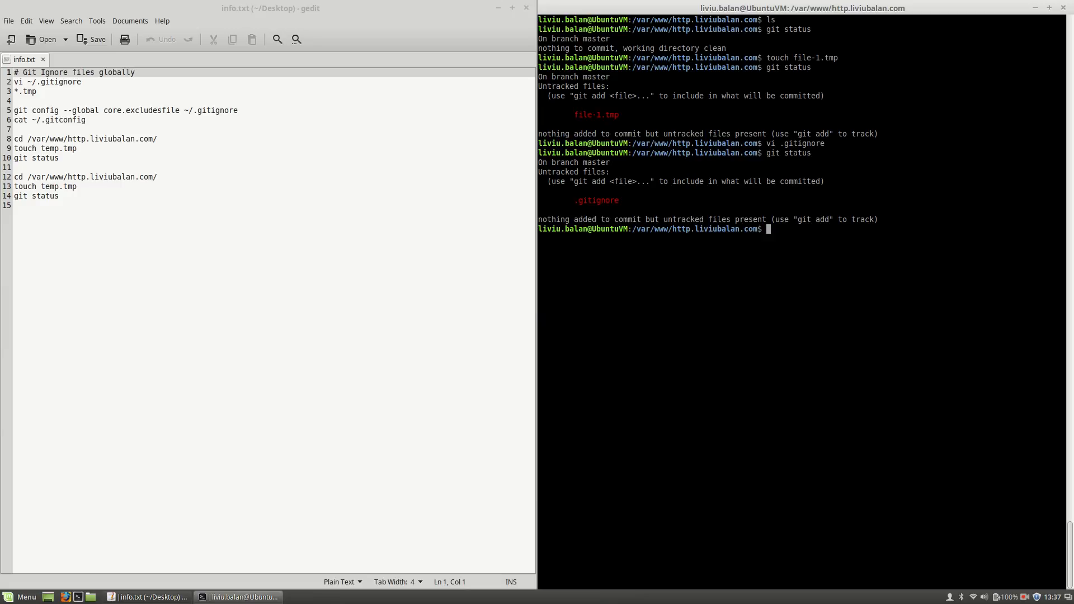
{"action": "mouse_move", "coordinate": [591, 201]}
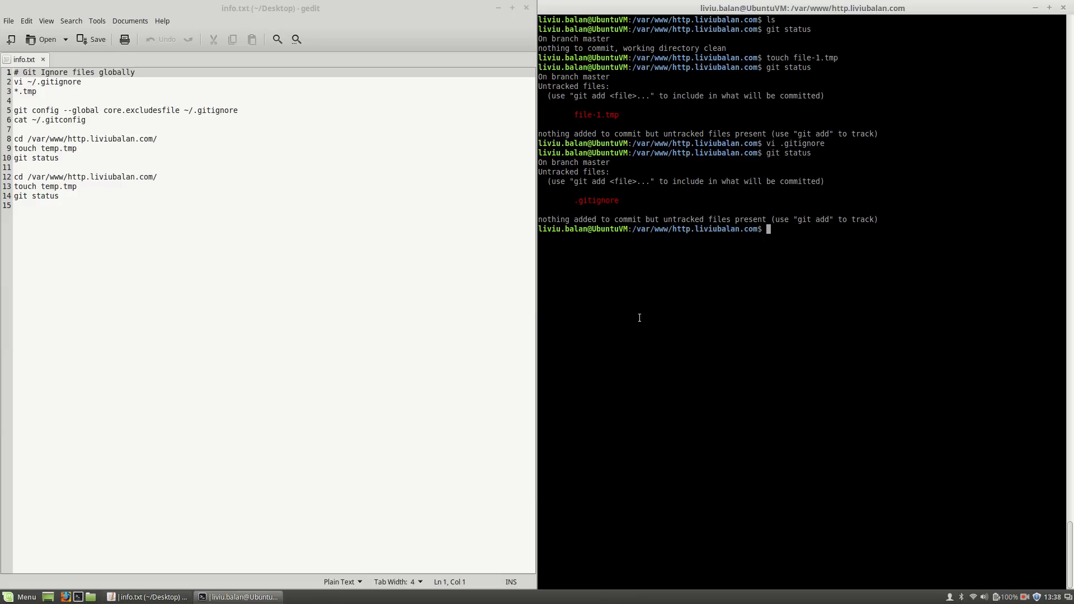
{"action": "mouse_move", "coordinate": [624, 305]}
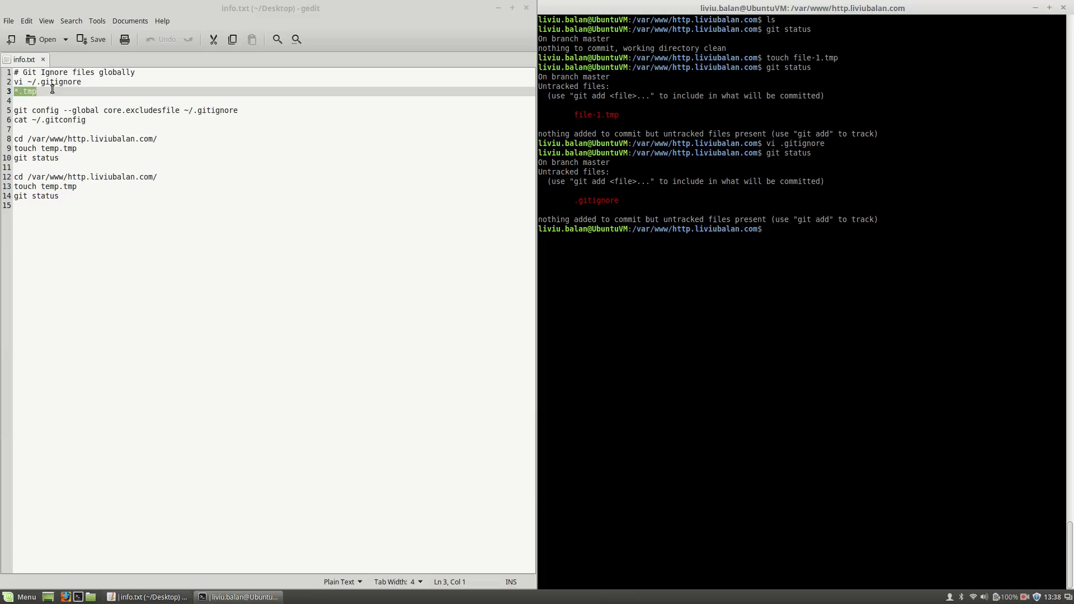
{"action": "left_click", "coordinate": [46, 91]}
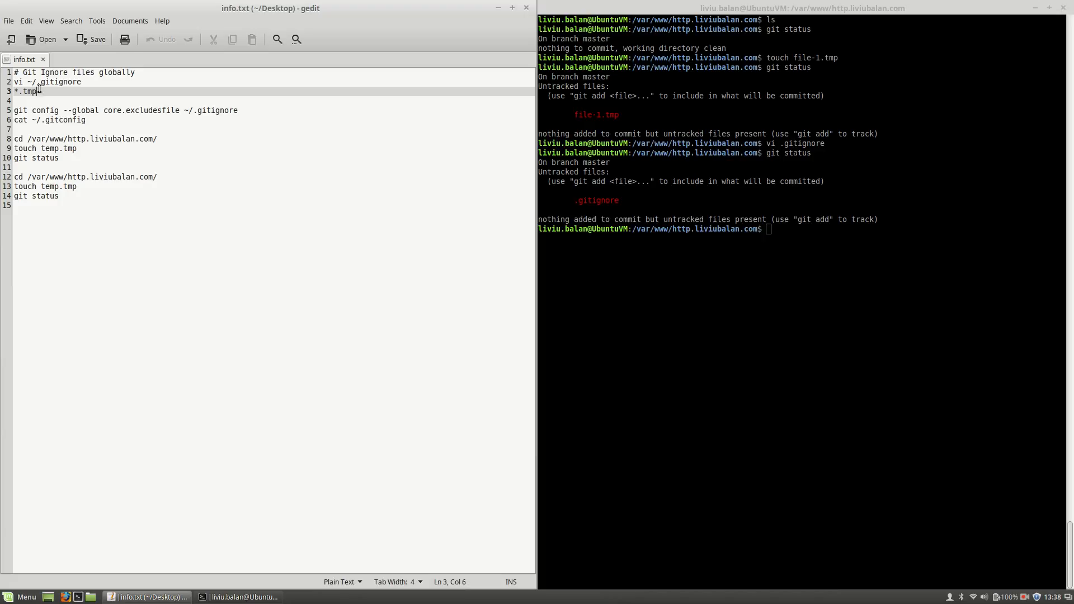
{"action": "left_click_drag", "start_coordinate": [40, 91], "coordinate": [12, 91]}
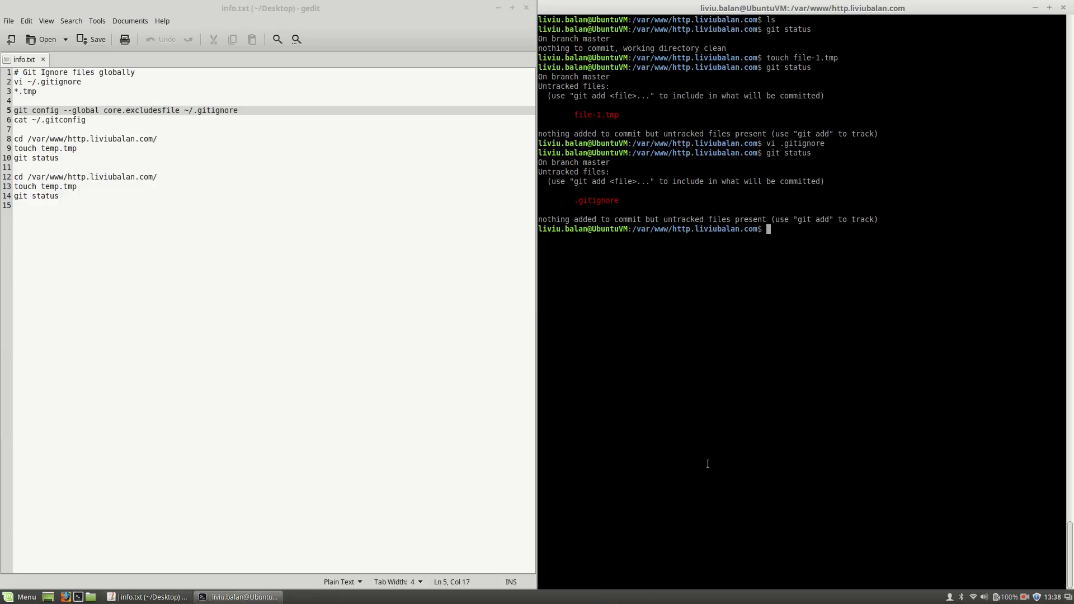
- Remove .gitignore with rm -rf and recheck git status, showing file-1.tmp untracked
{"action": "type", "text": "rm -"}
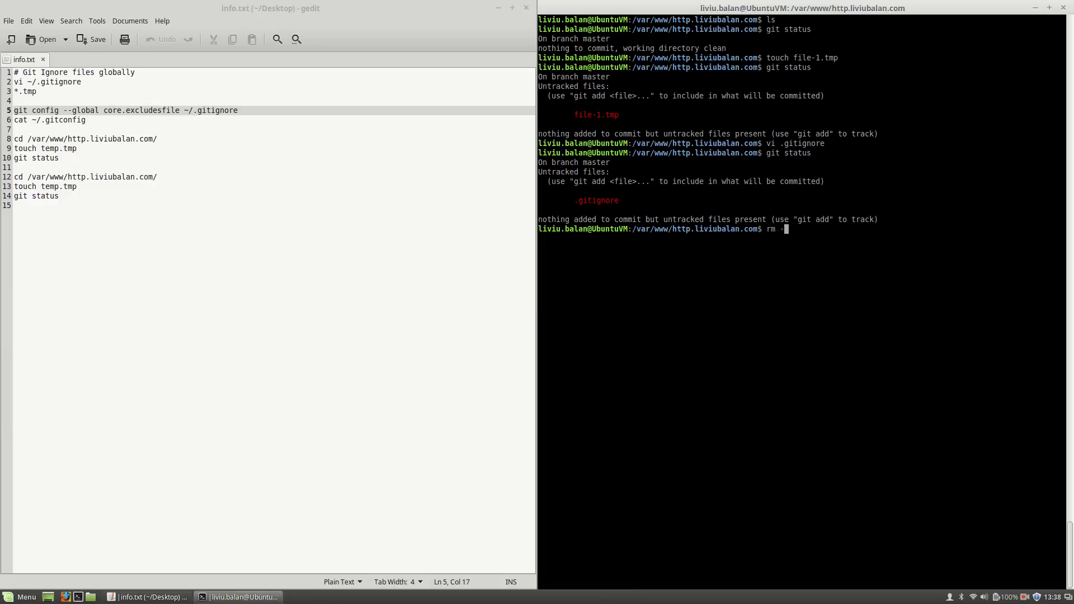
{"action": "type", "text": "rf"}
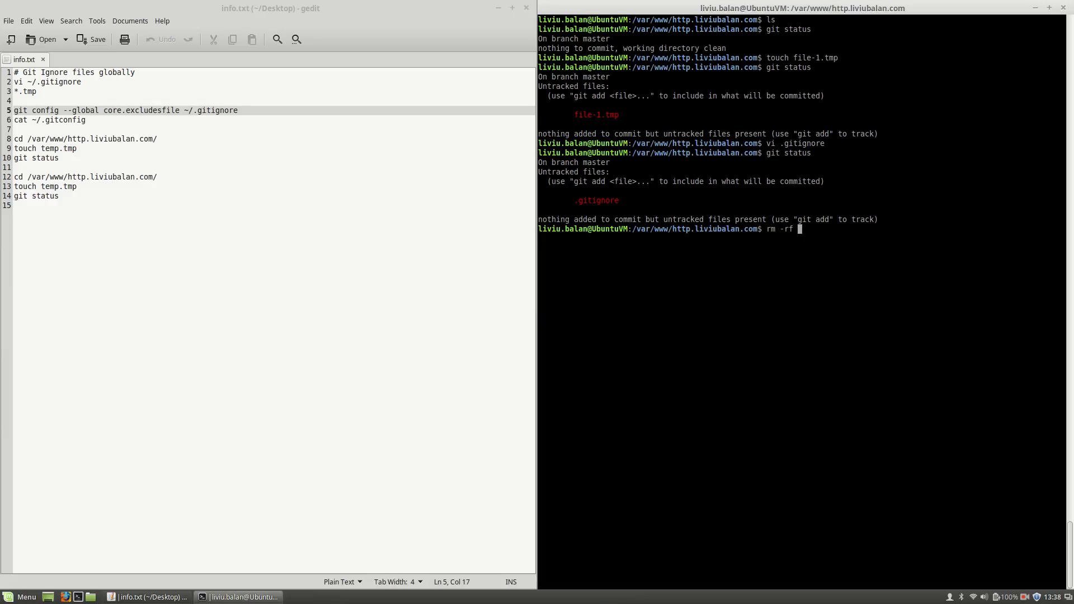
{"action": "type", "text": "."}
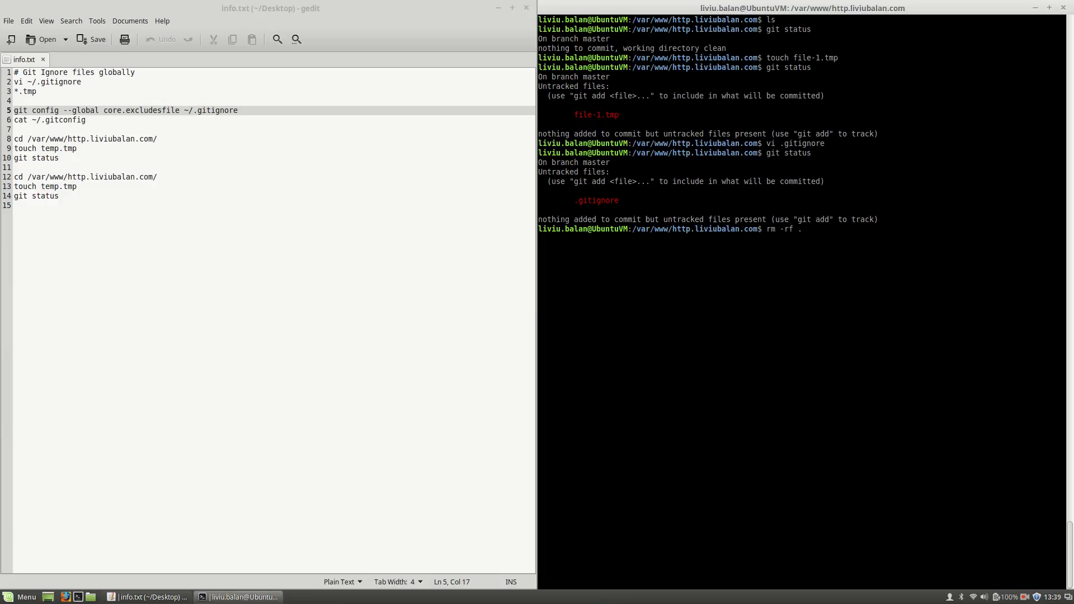
{"action": "type", "text": "gitignore"}
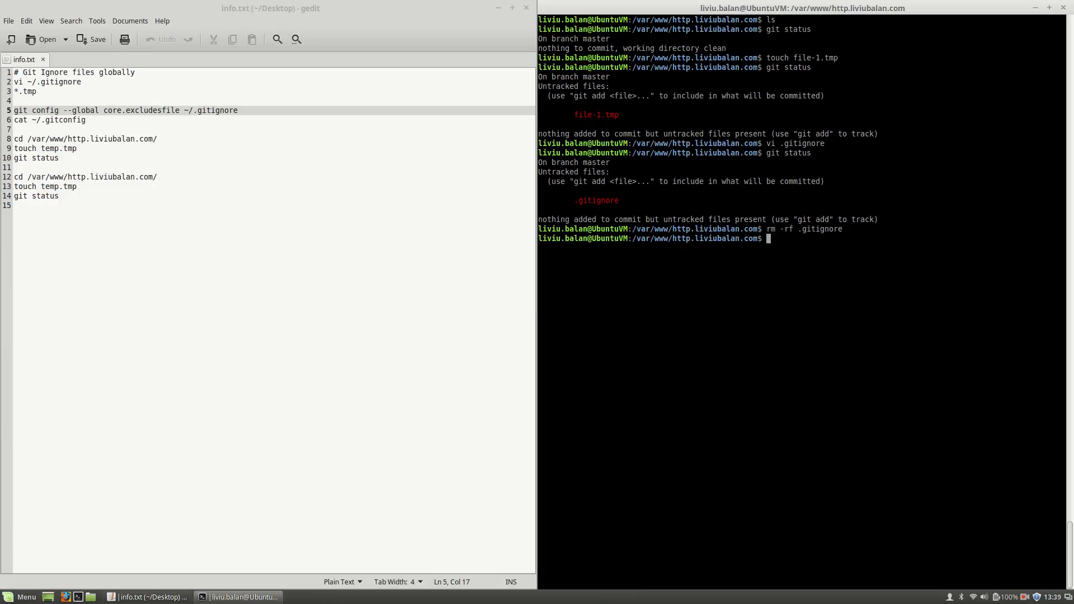
{"action": "key", "text": "Return"}
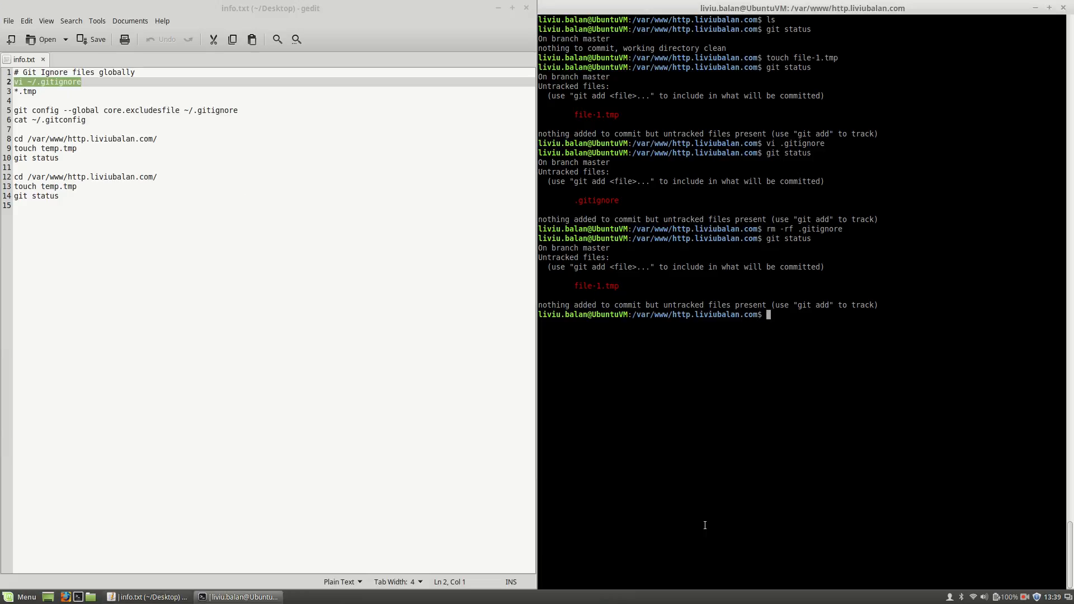
- Open ~/.gitignore in vi and add the *.tmp pattern
{"action": "type", "text": "vi ~/.gitignore"}
{"action": "type", "text": "git status"}
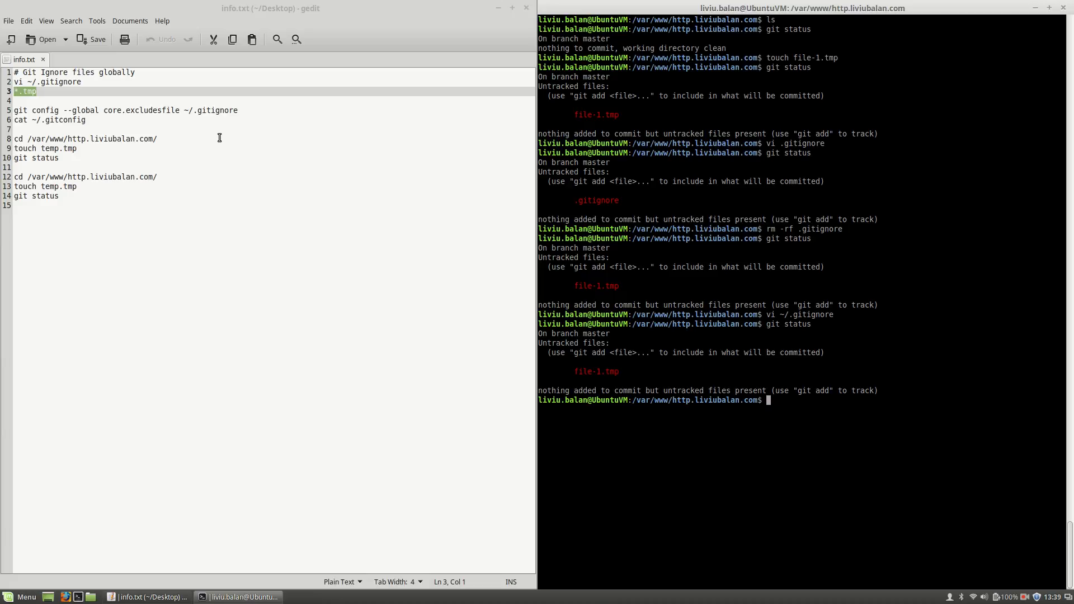
{"action": "left_click_drag", "start_coordinate": [13, 91], "coordinate": [240, 111]}
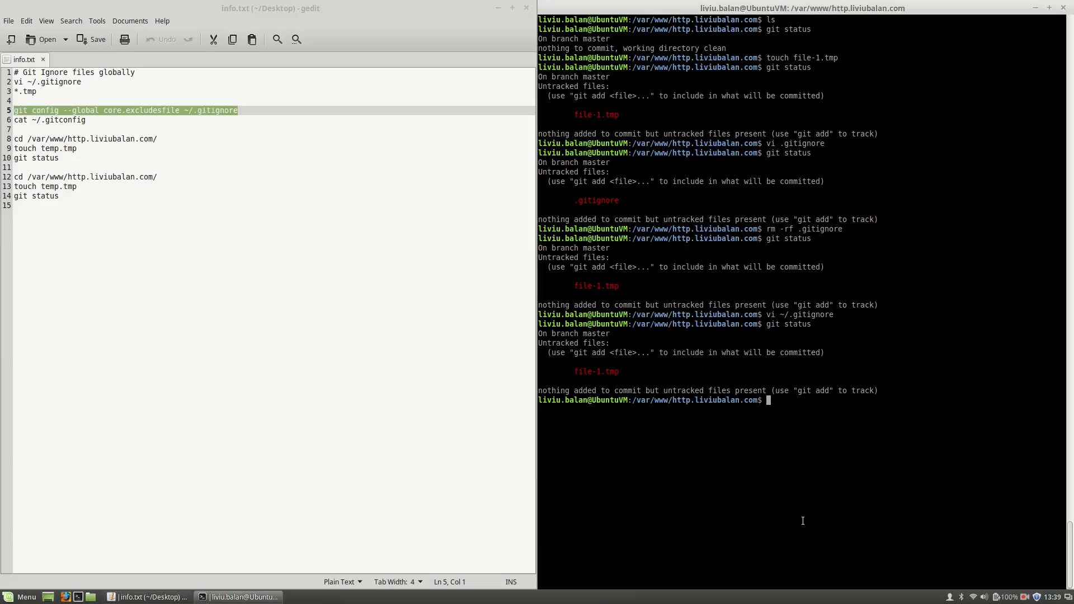
- Set global core.excludesfile to ~/.gitignore and confirm git status is clean
{"action": "type", "text": "git config --global core.excludesfile ~/.gitignore"}
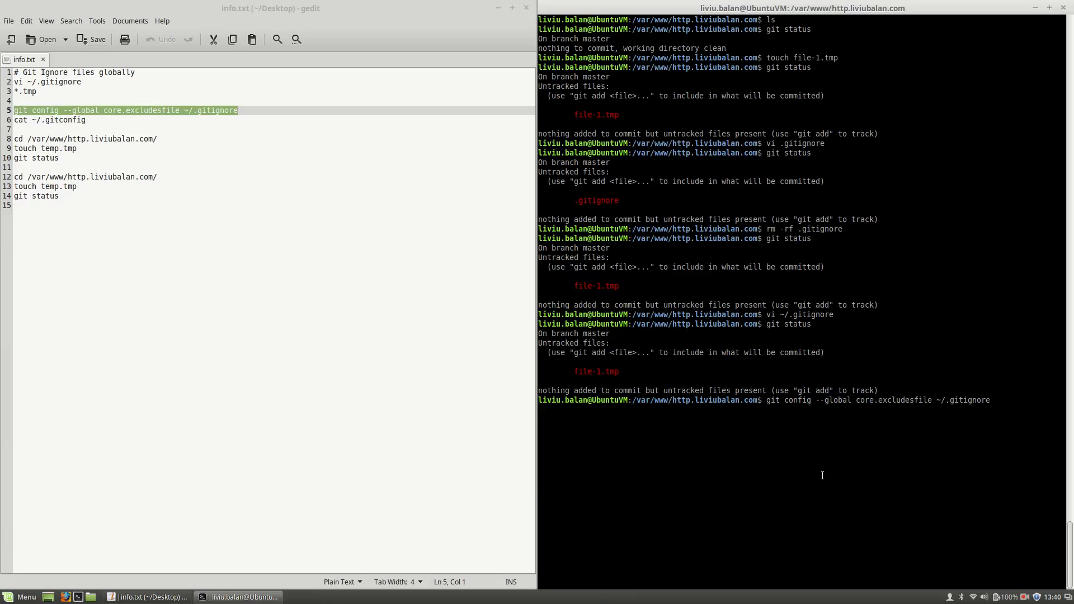
{"action": "double_click", "coordinate": [863, 400]}
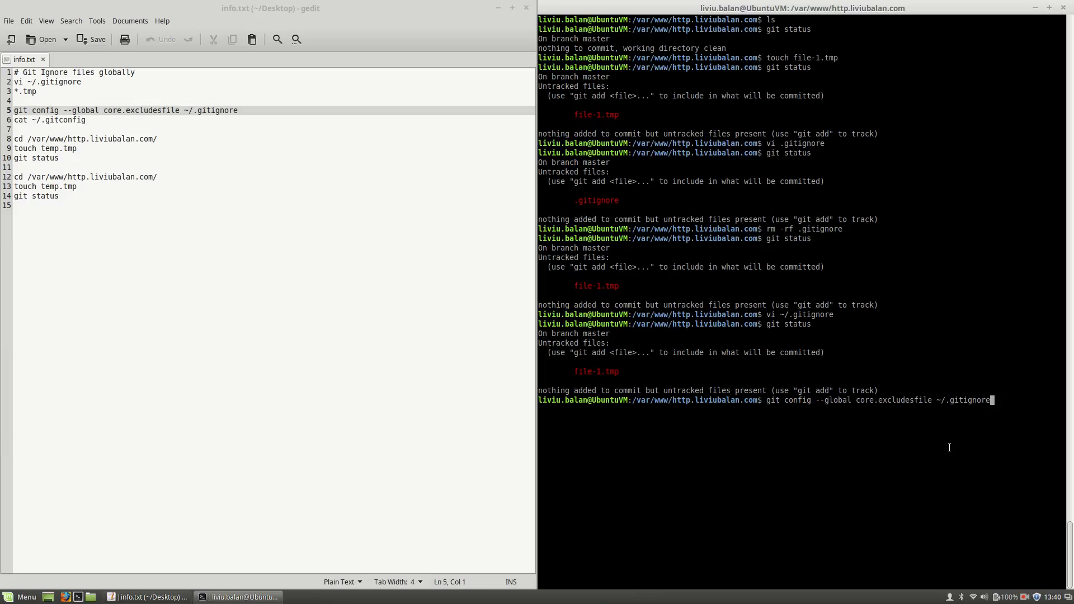
{"action": "type", "text": "git status"}
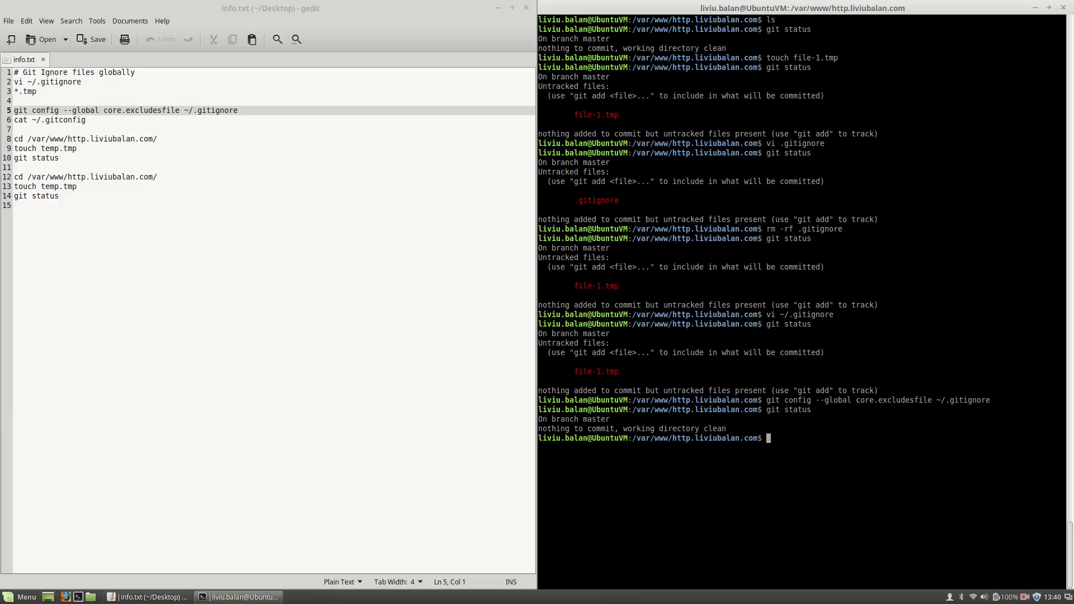
- Create file-2.tmp and confirm git status still reports a clean working directory
{"action": "type", "text": "ls"}
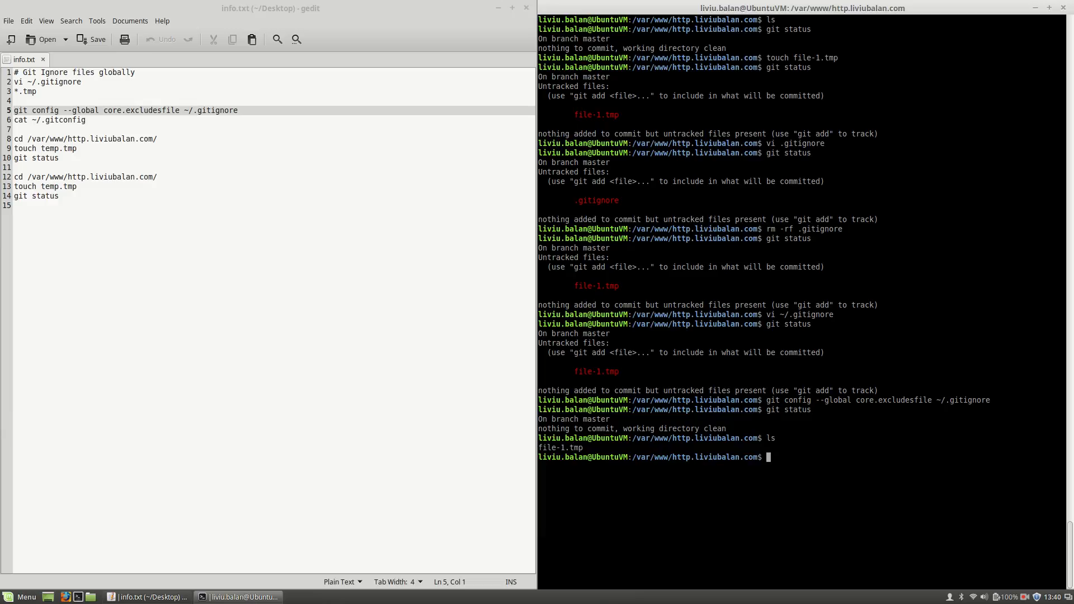
{"action": "type", "text": "touch"}
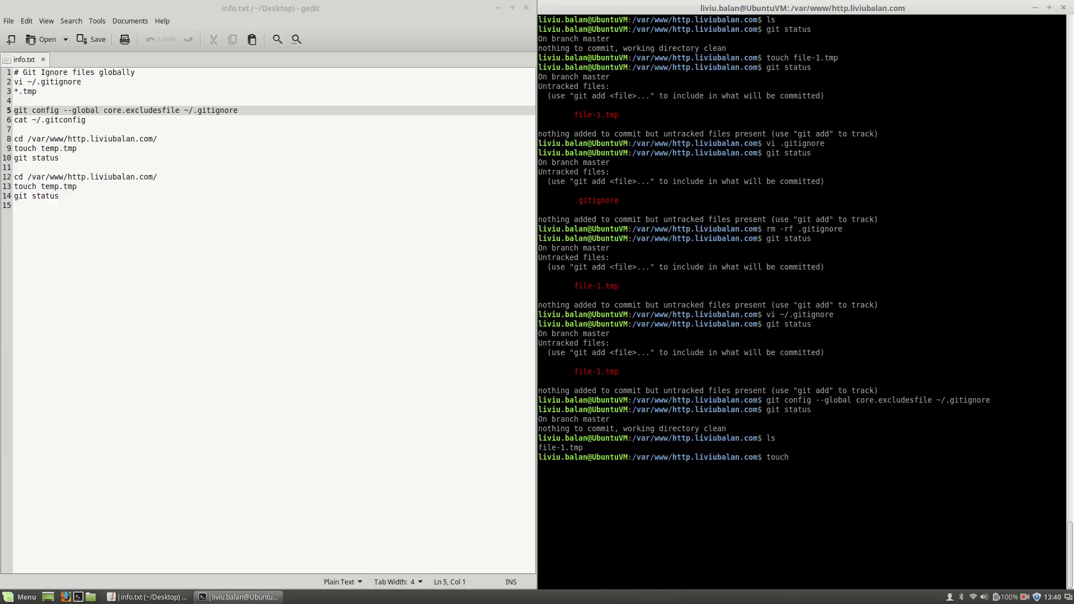
{"action": "type", "text": "file-2.tmp"}
{"action": "type", "text": "g"}
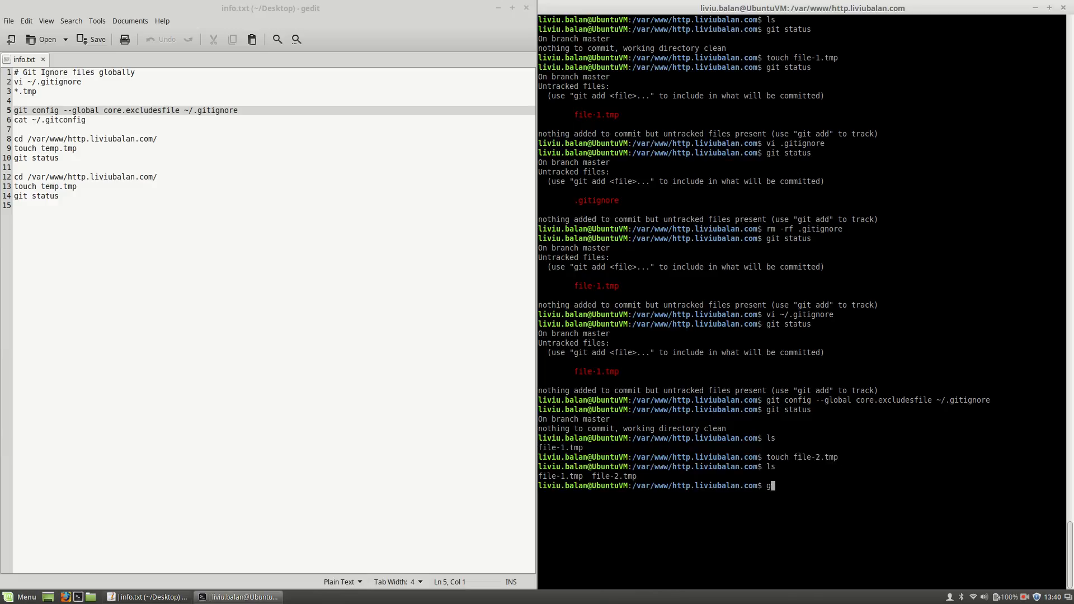
{"action": "type", "text": "it stau"}
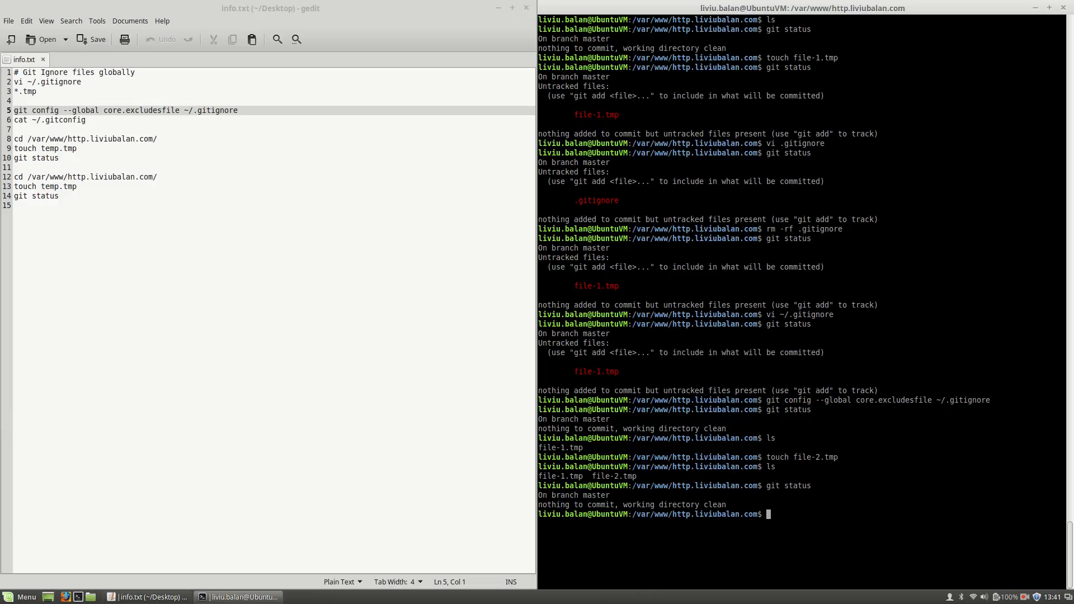
{"action": "type", "text": "vi"}
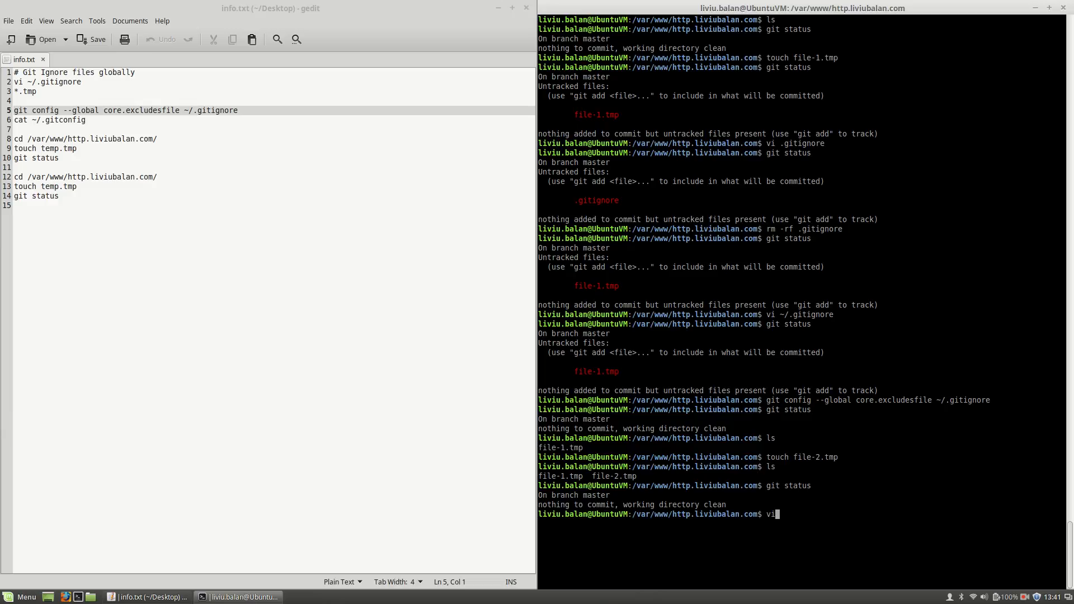
{"action": "type", "text": "~/"}
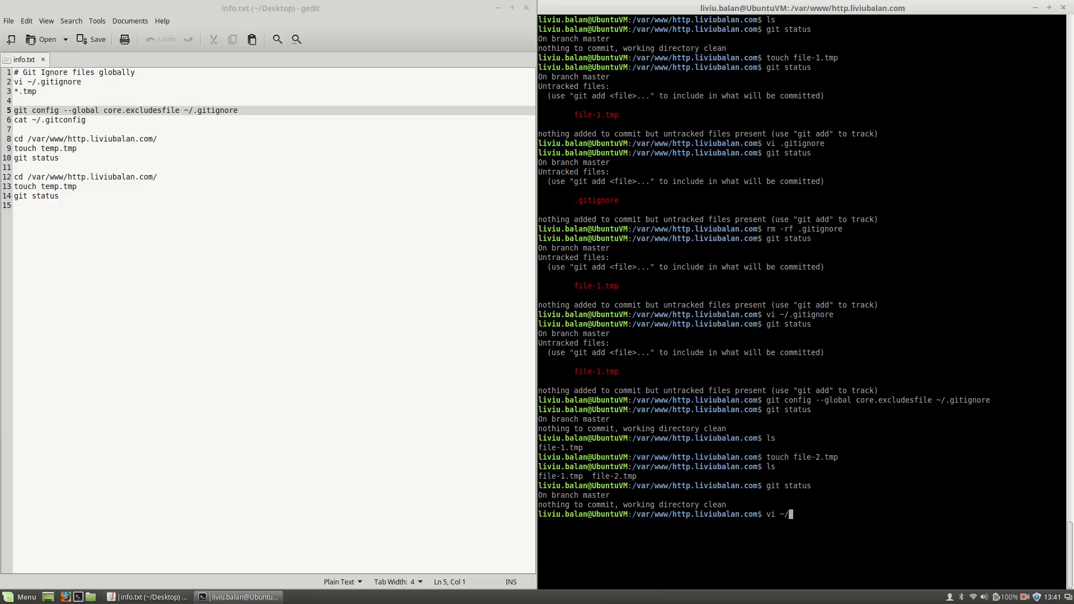
{"action": "type", "text": "."}
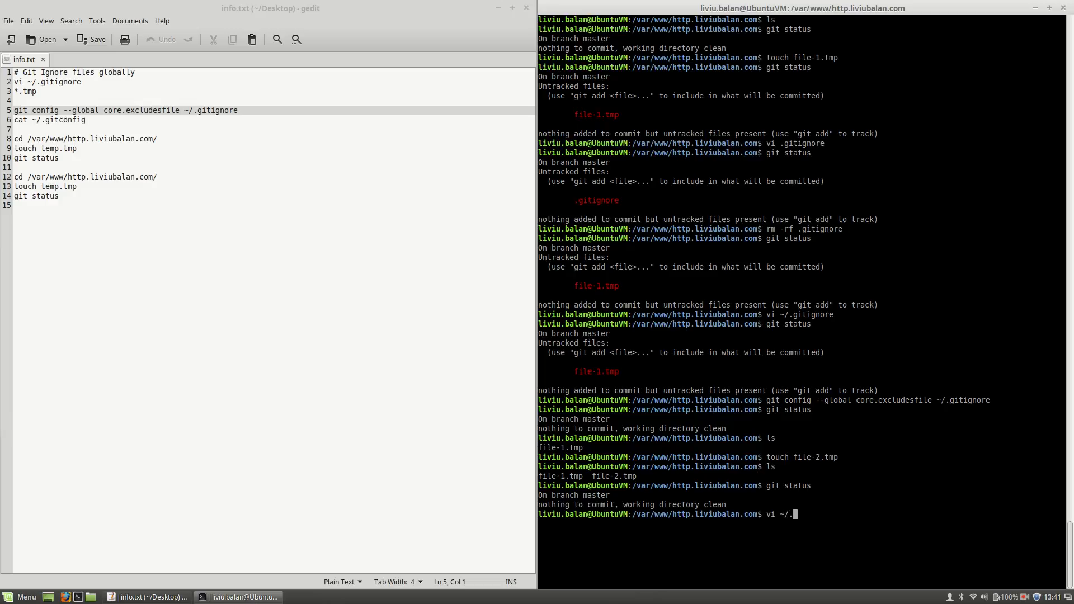
{"action": "type", "text": "c"}
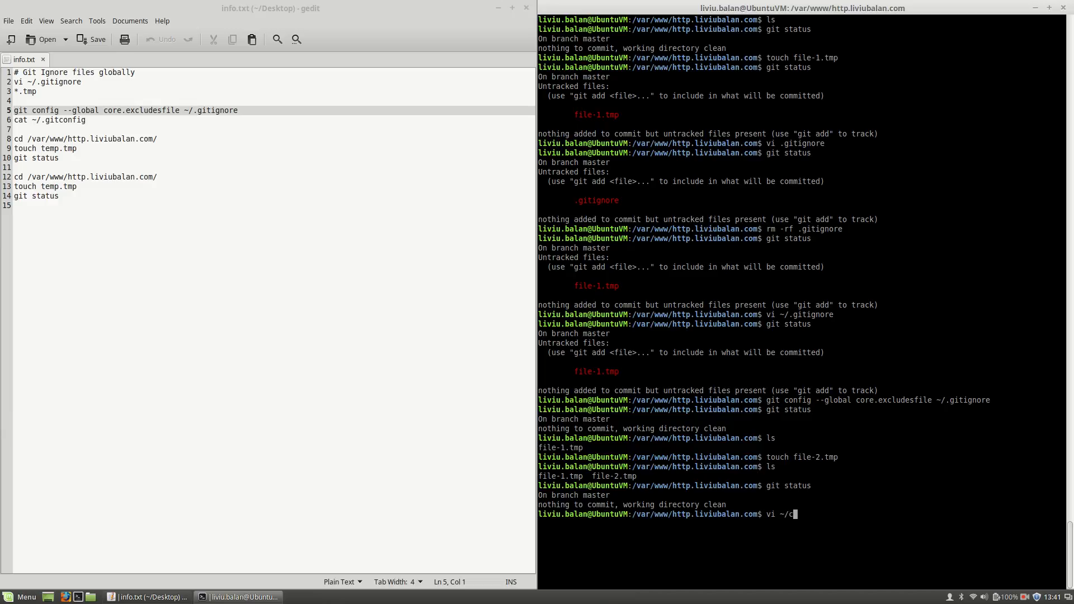
{"action": "type", "text": "gitconfig"}
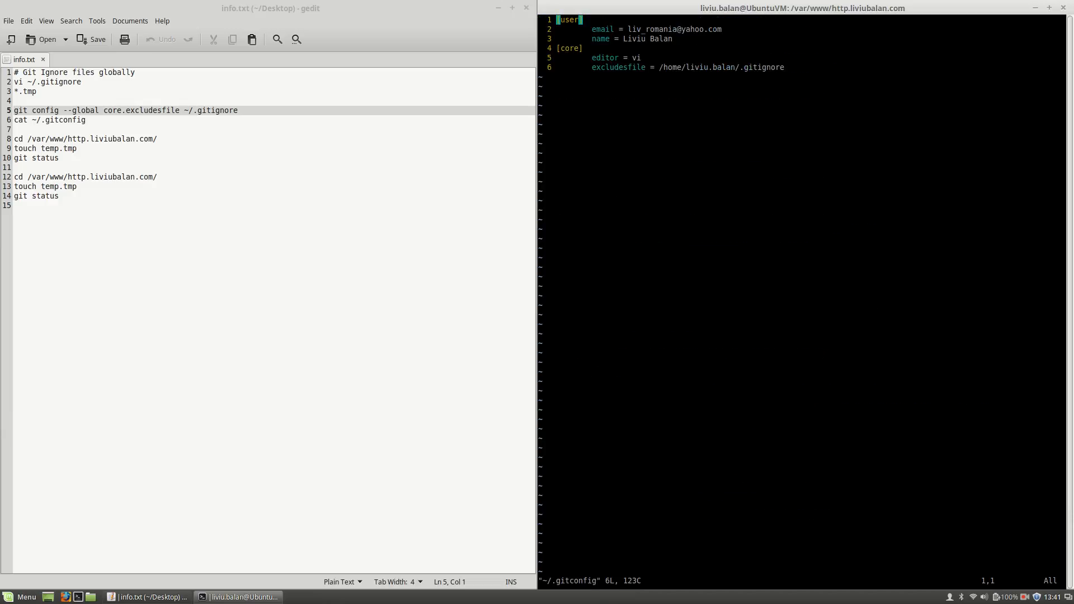
{"action": "mouse_move", "coordinate": [180, 86]}
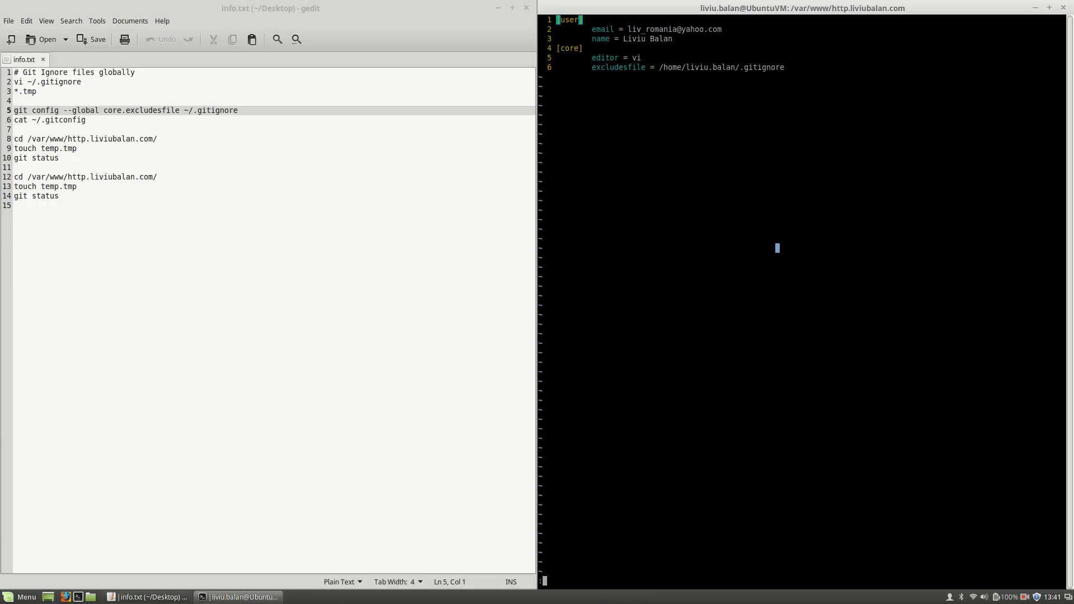
{"action": "type", "text": ":q!"}
{"action": "type", "text": "cd"}
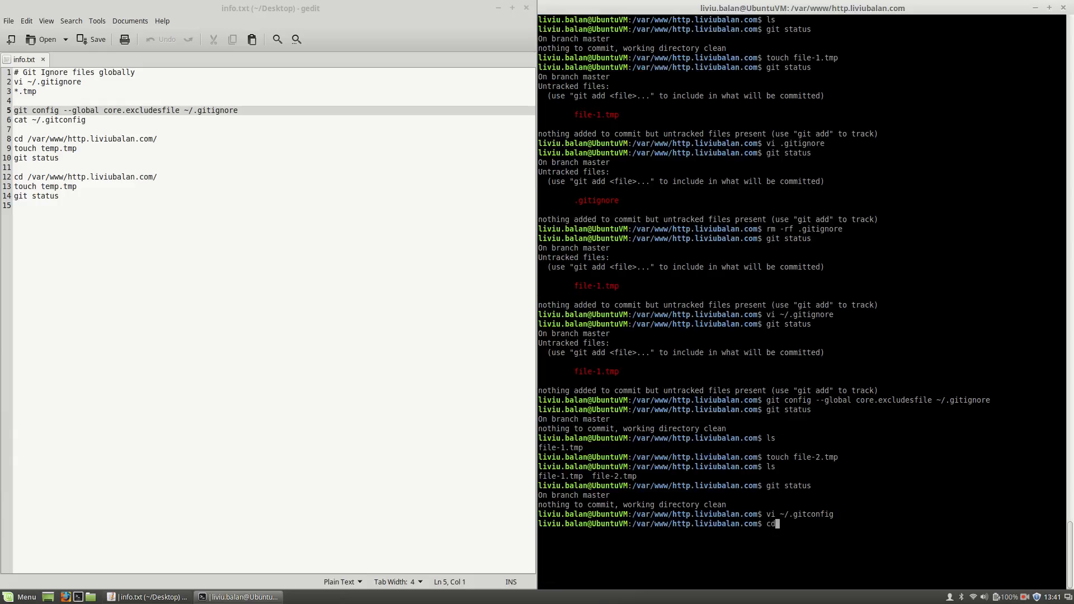
- Change into ../wp.liviubalan.com/ and run git status there
{"action": "type", "text": "../wp.liviubalan.com/"}
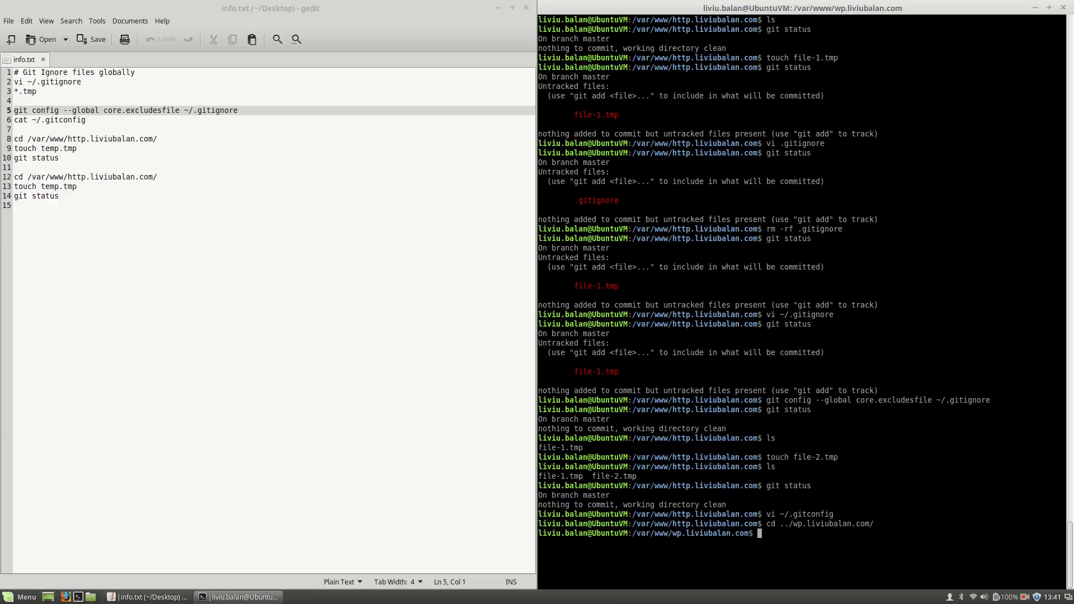
{"action": "type", "text": "git status"}
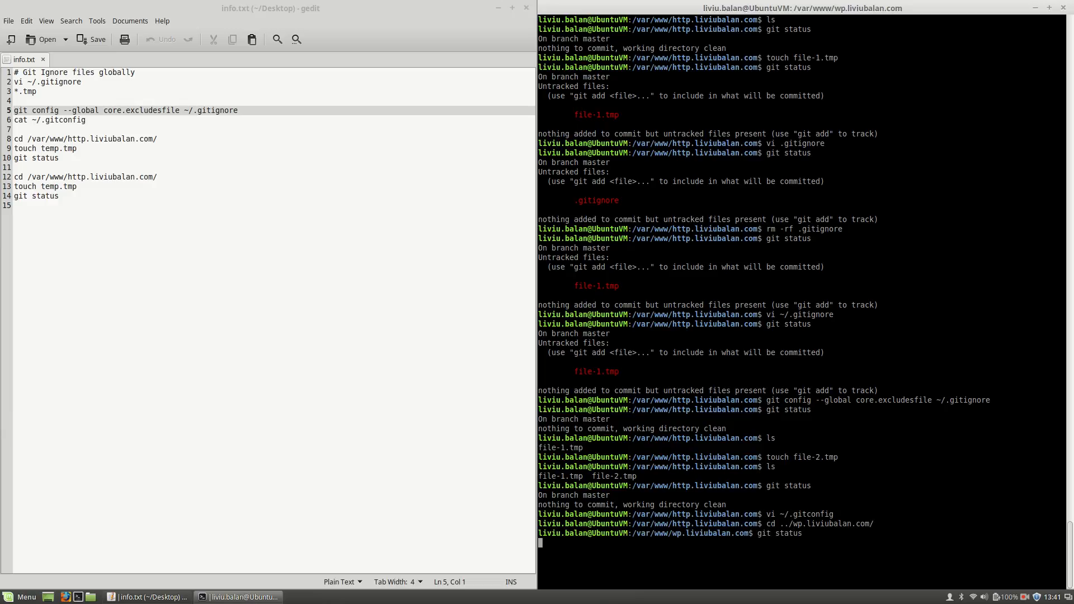
{"action": "key", "text": "Return"}
{"action": "type", "text": "ls"}
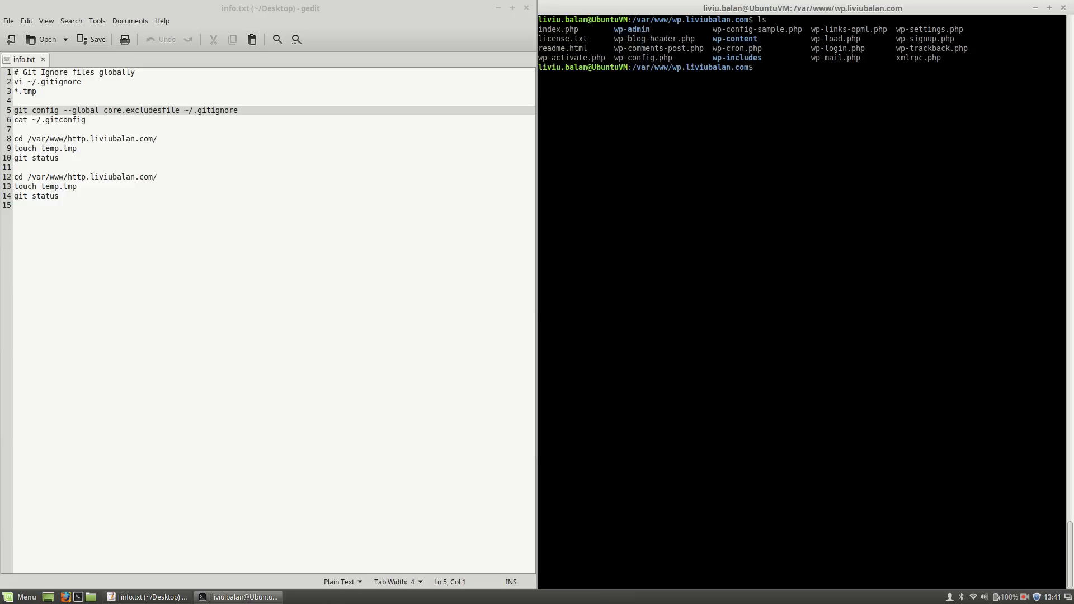
- Create file-1.tmp, list it with ls, and see git status stay clean
{"action": "type", "text": "touch fi"}
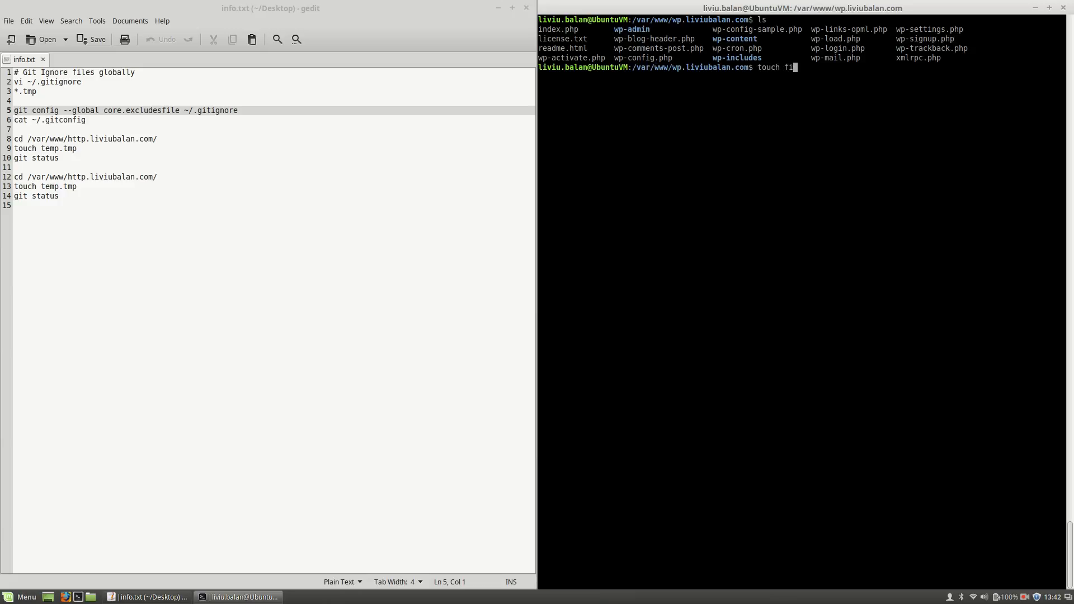
{"action": "type", "text": "le-"}
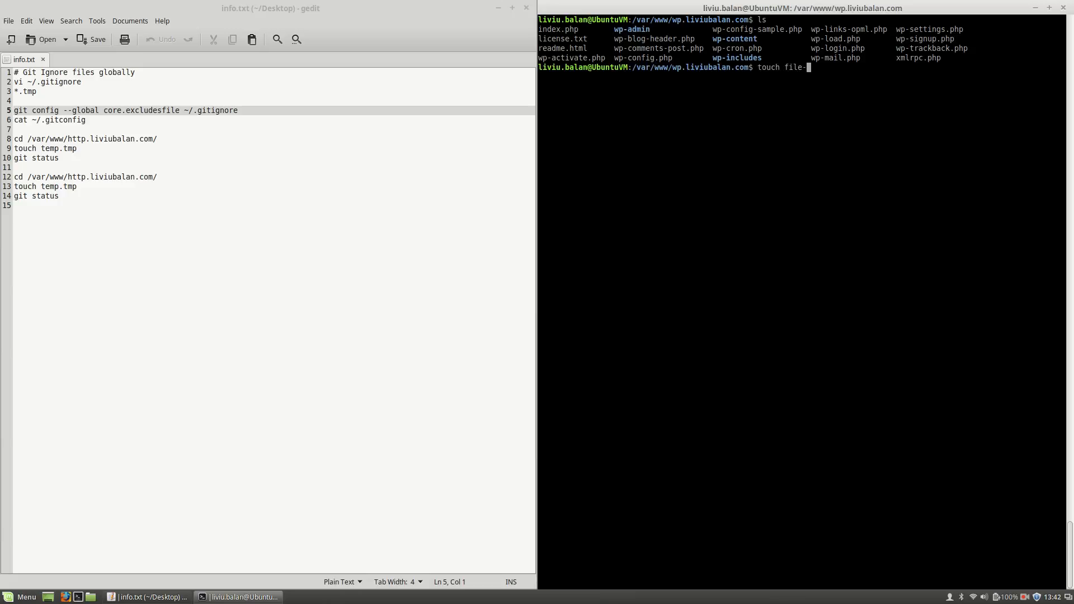
{"action": "type", "text": "1.tmp"}
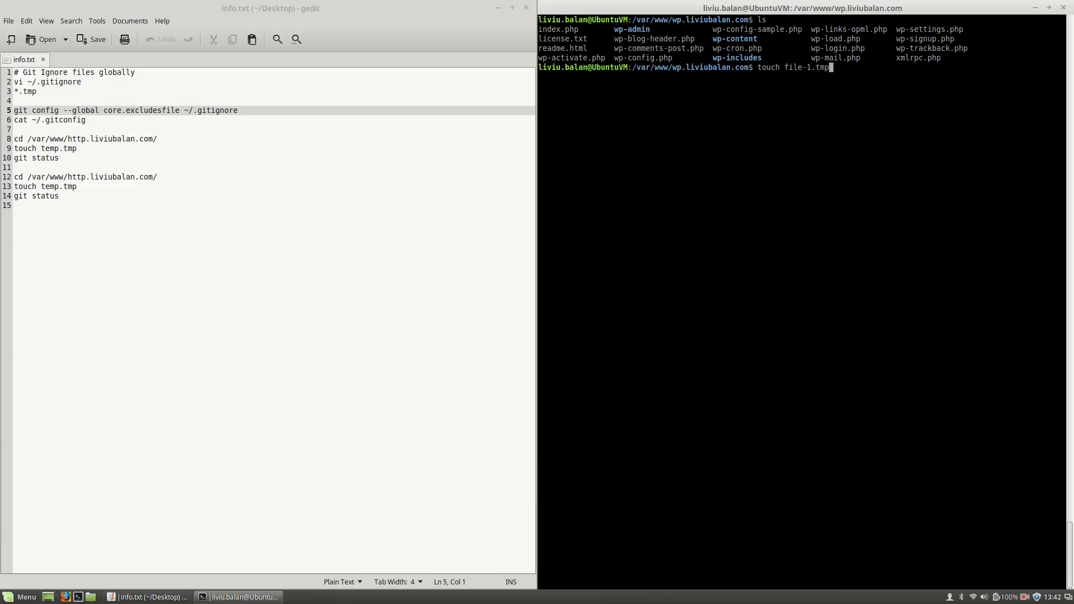
{"action": "type", "text": "ls"}
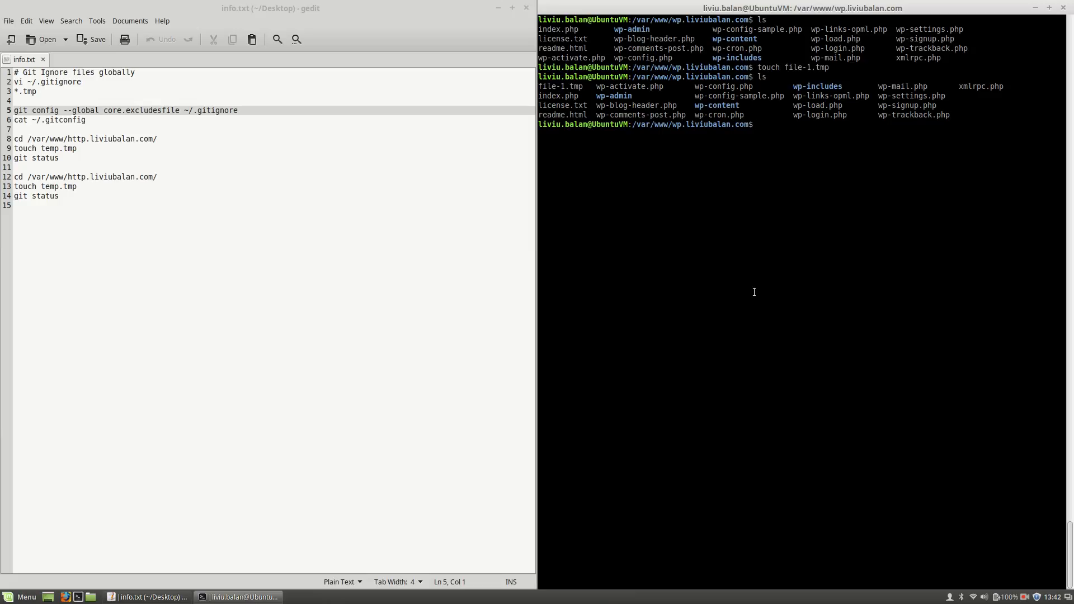
{"action": "type", "text": "git status"}
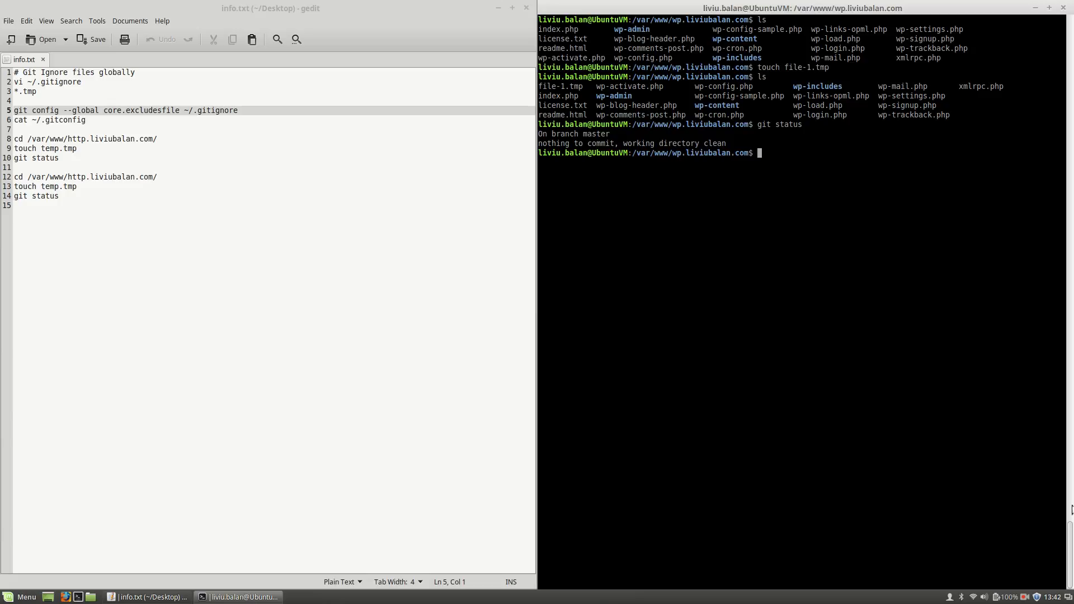
{"action": "mouse_move", "coordinate": [836, 238]}
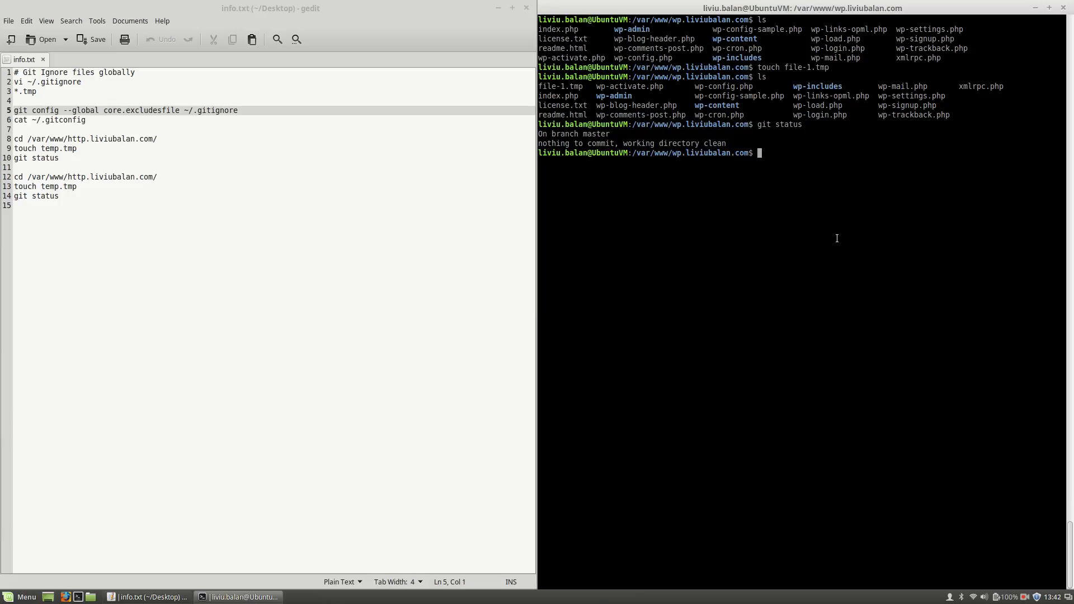